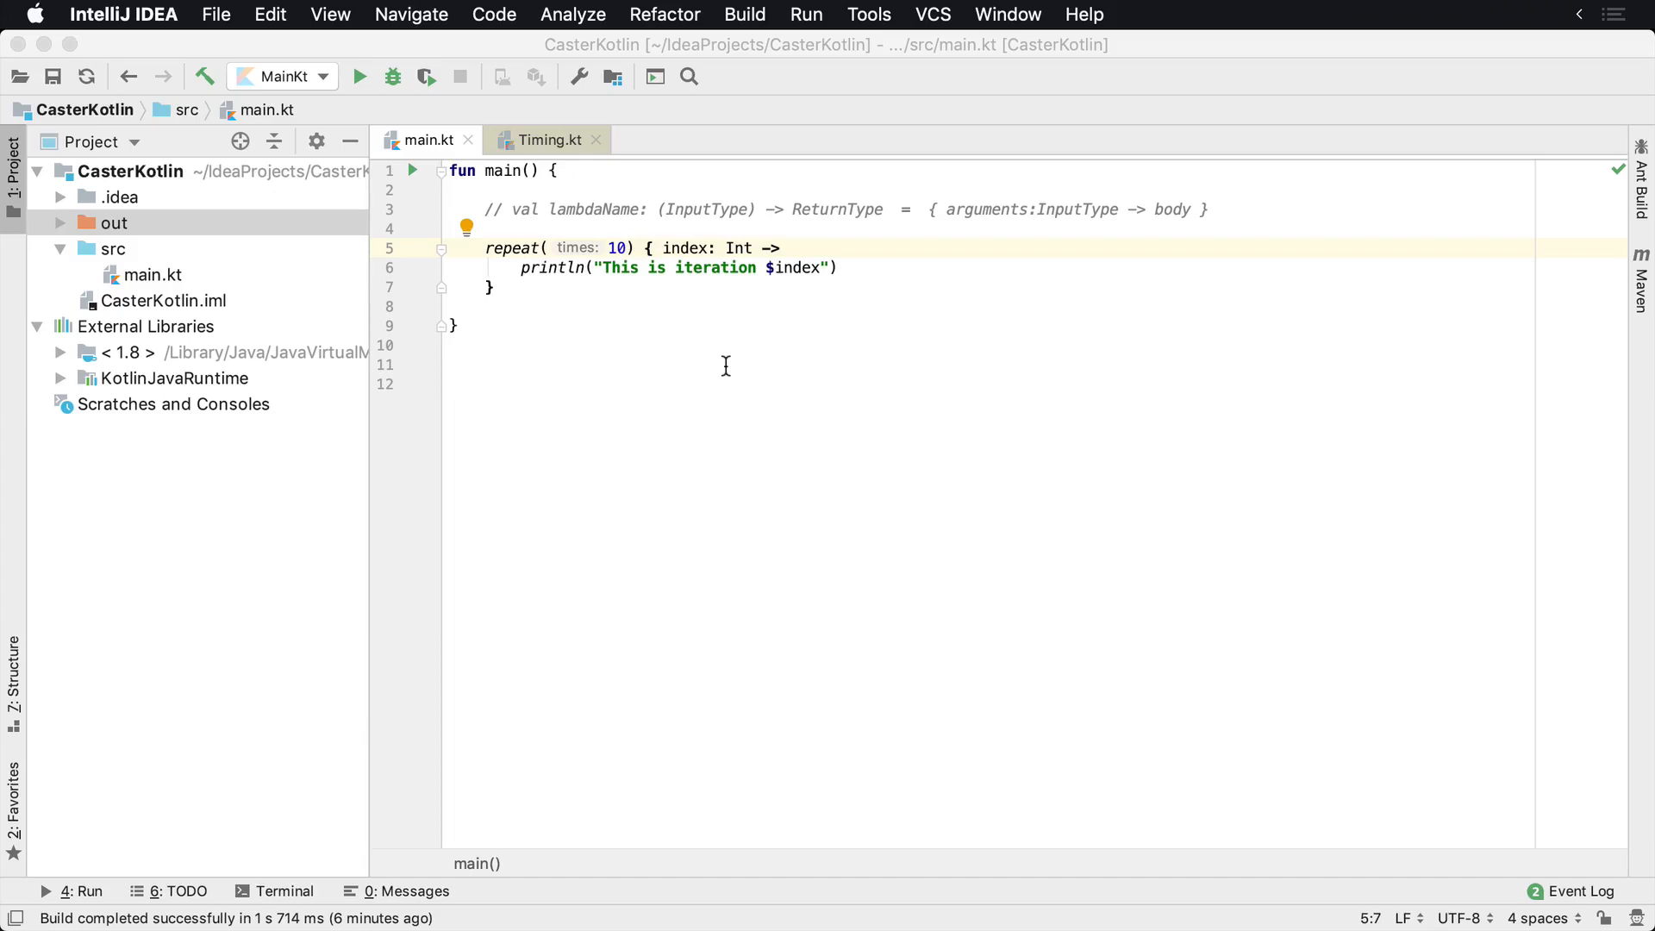
mouse_move(672, 246)
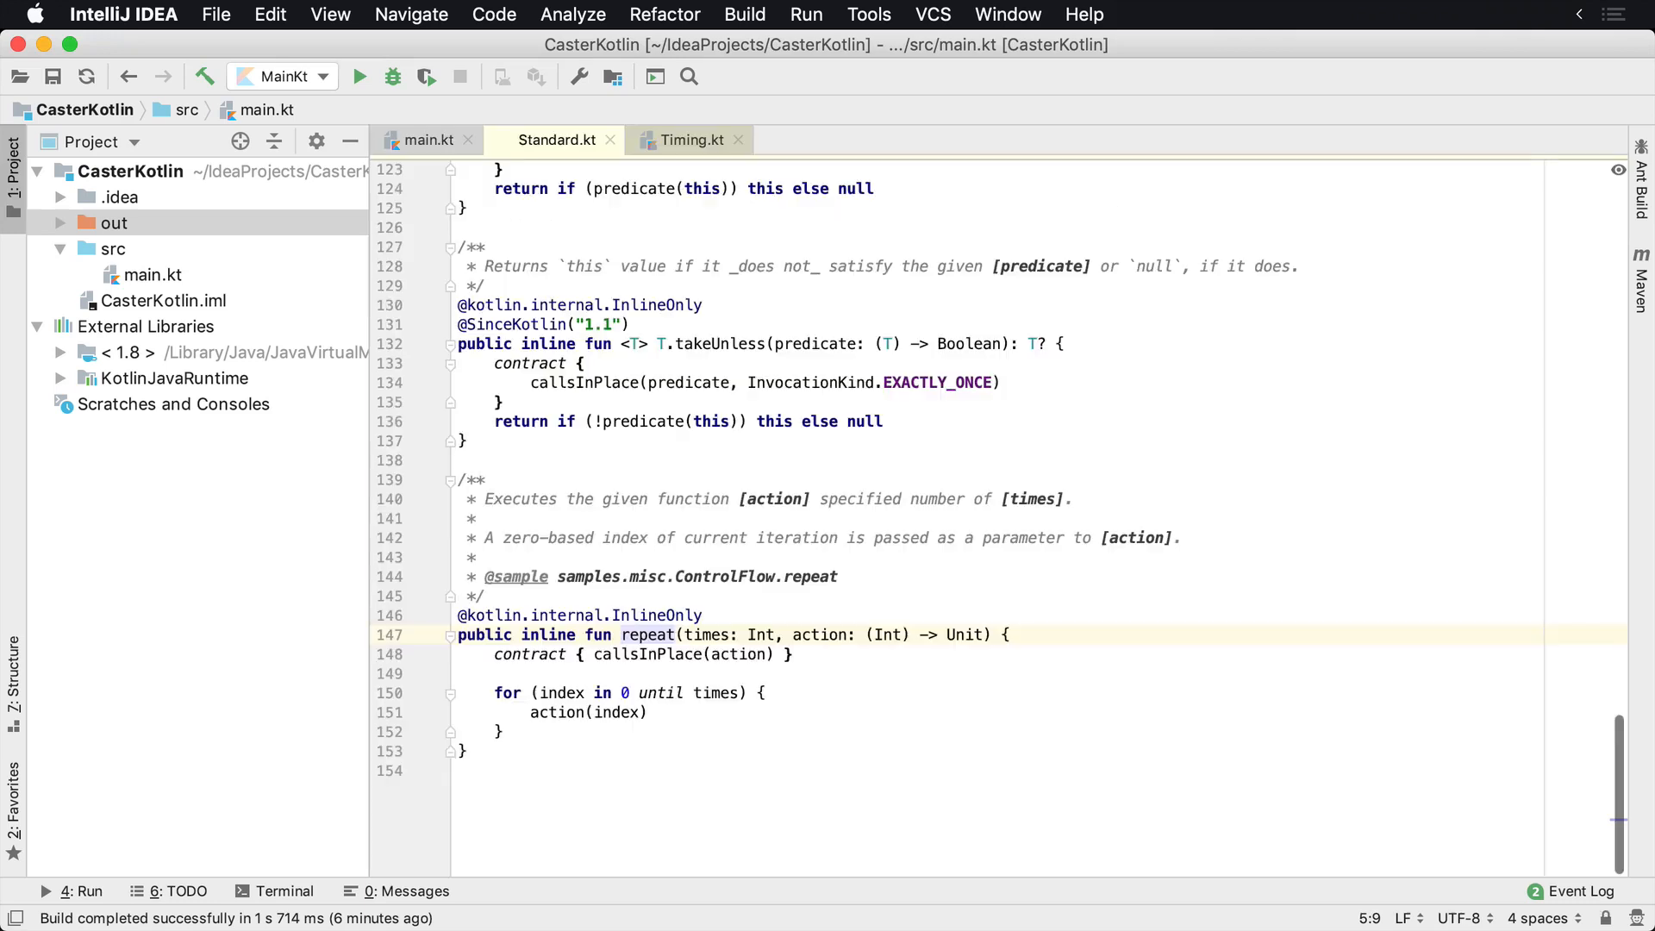
Run main.kt so the Run window lists 'This is iteration' 0 through 9 with exit code 0
left_click(646, 634)
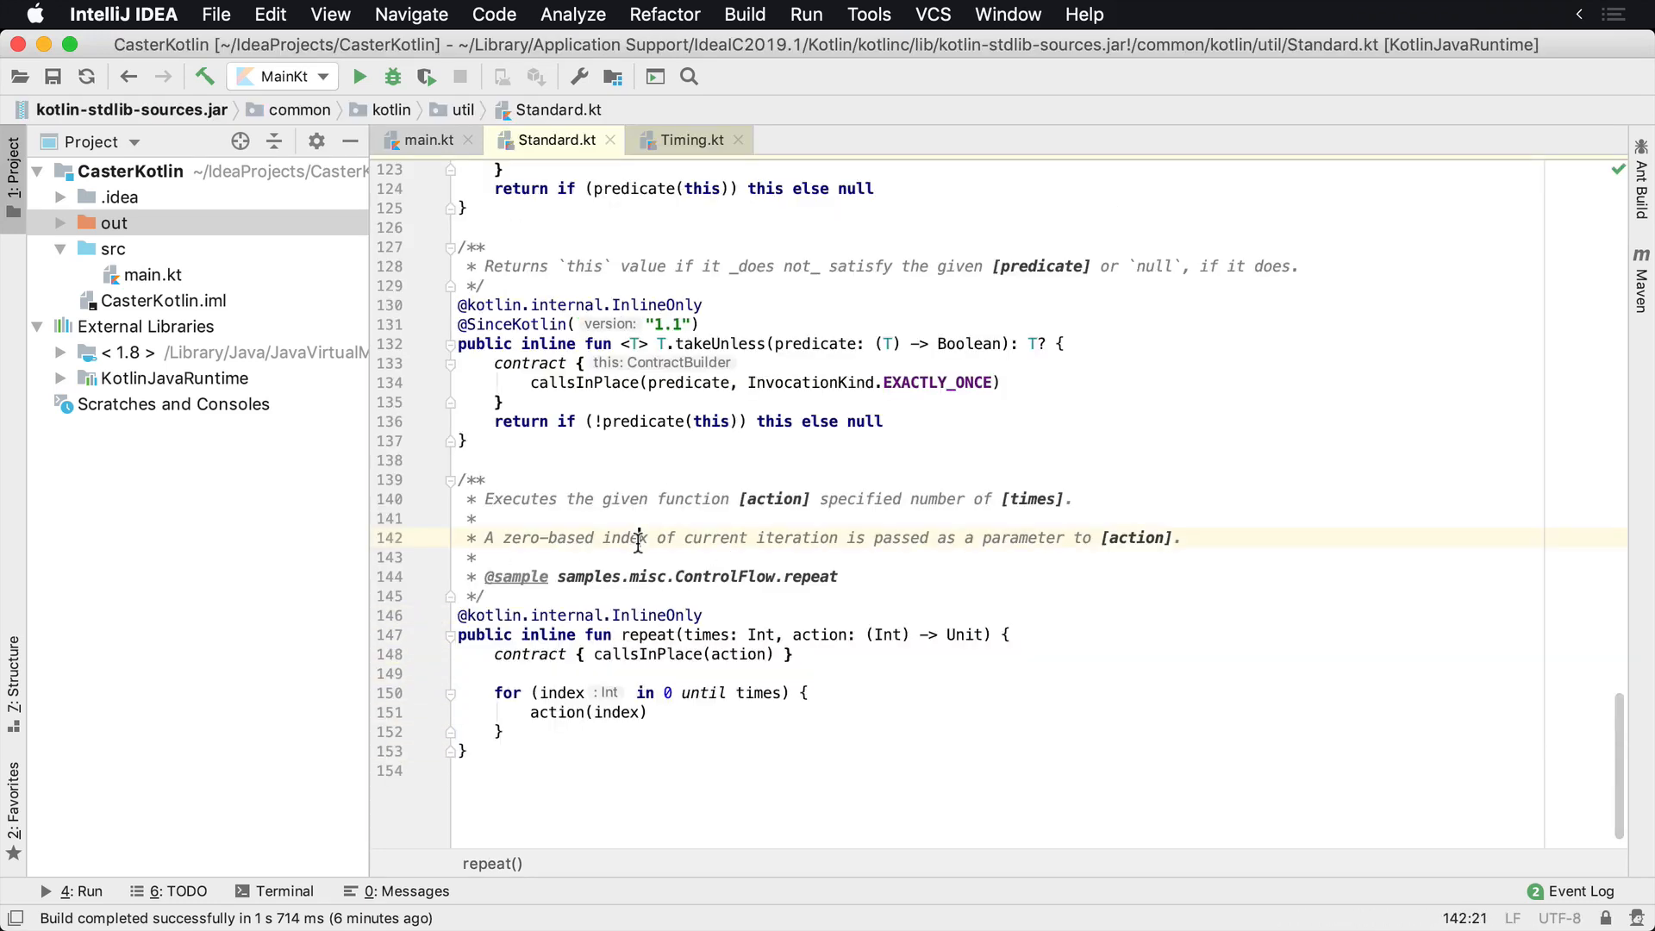
left_click(430, 139)
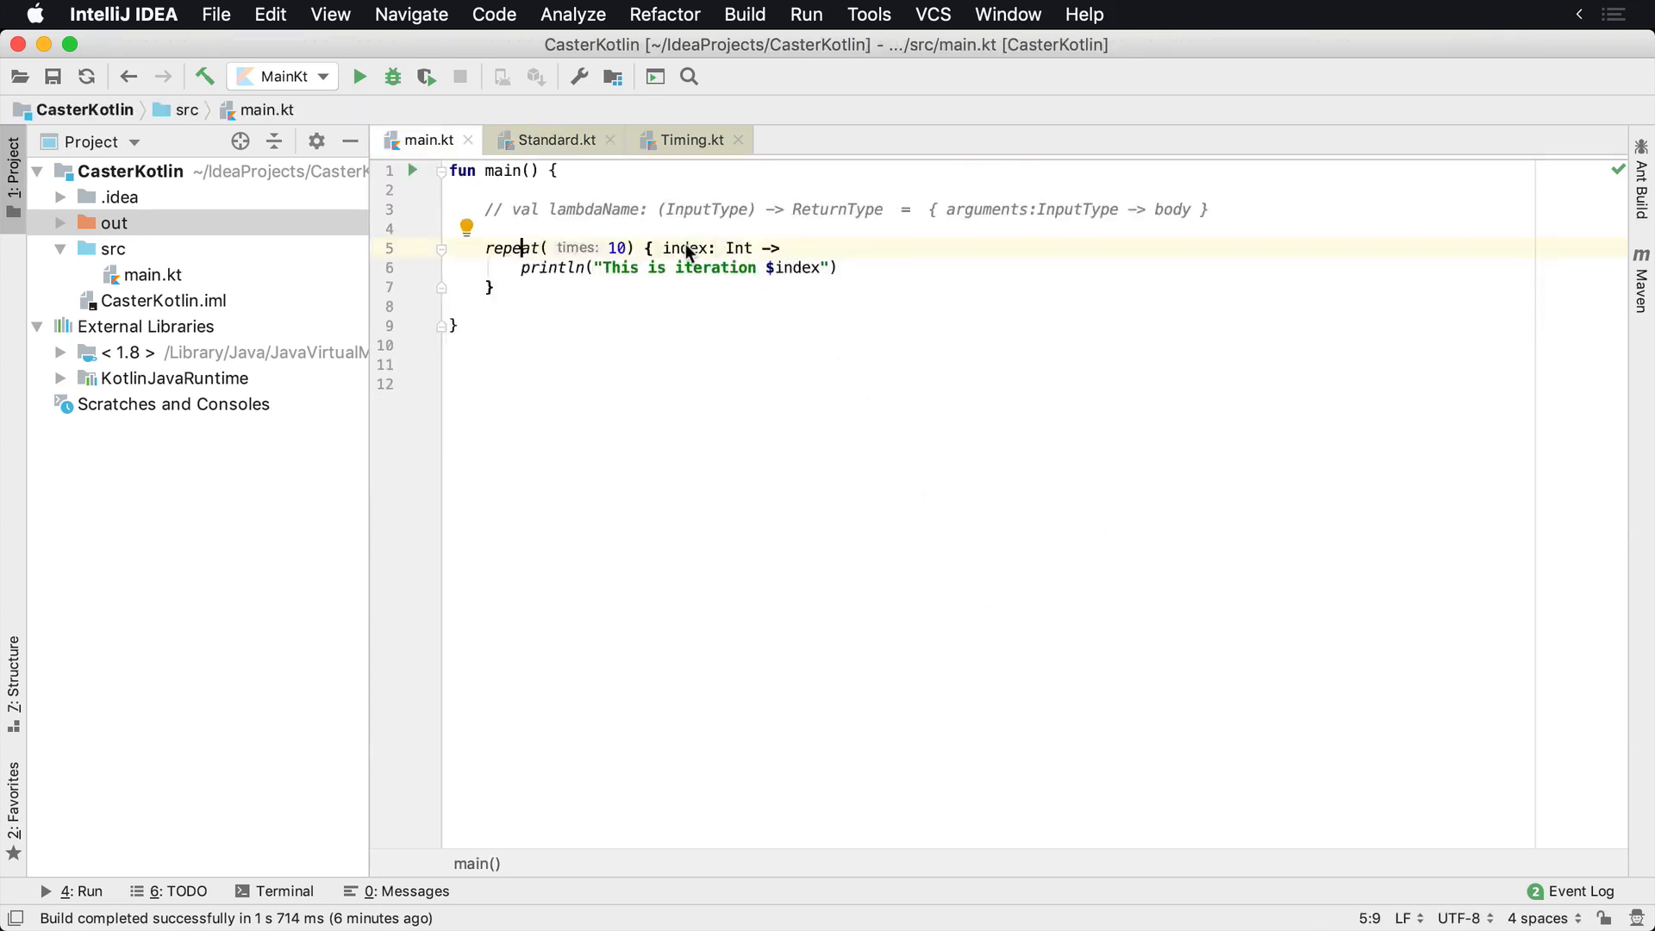
left_click(694, 248)
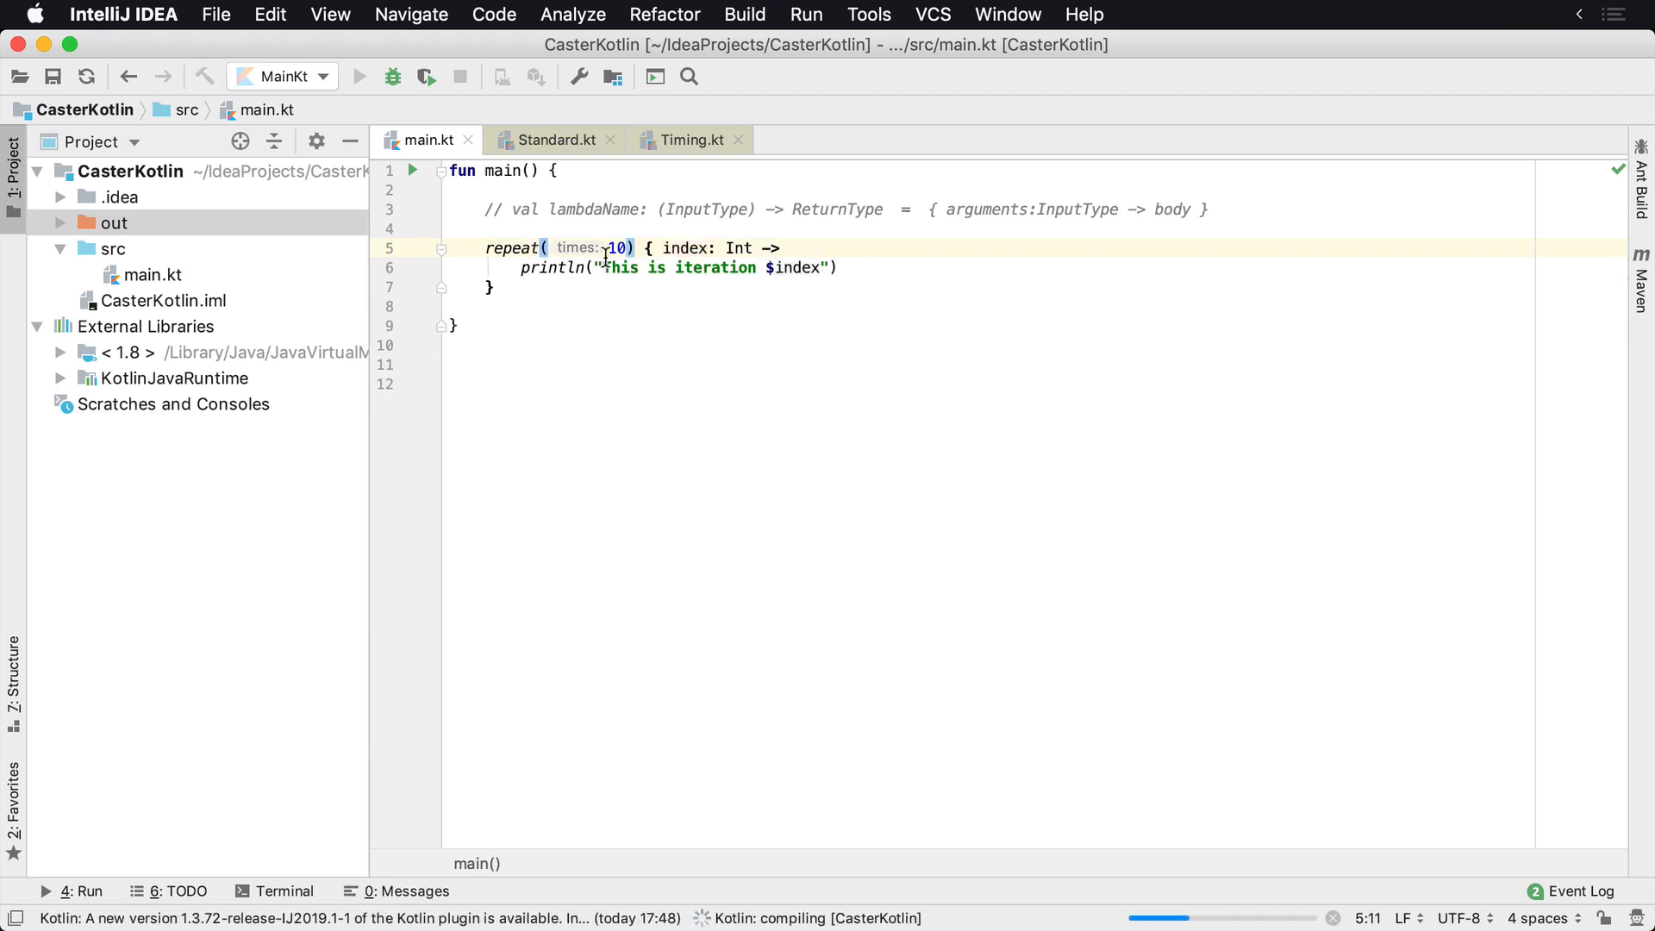
left_click(359, 76)
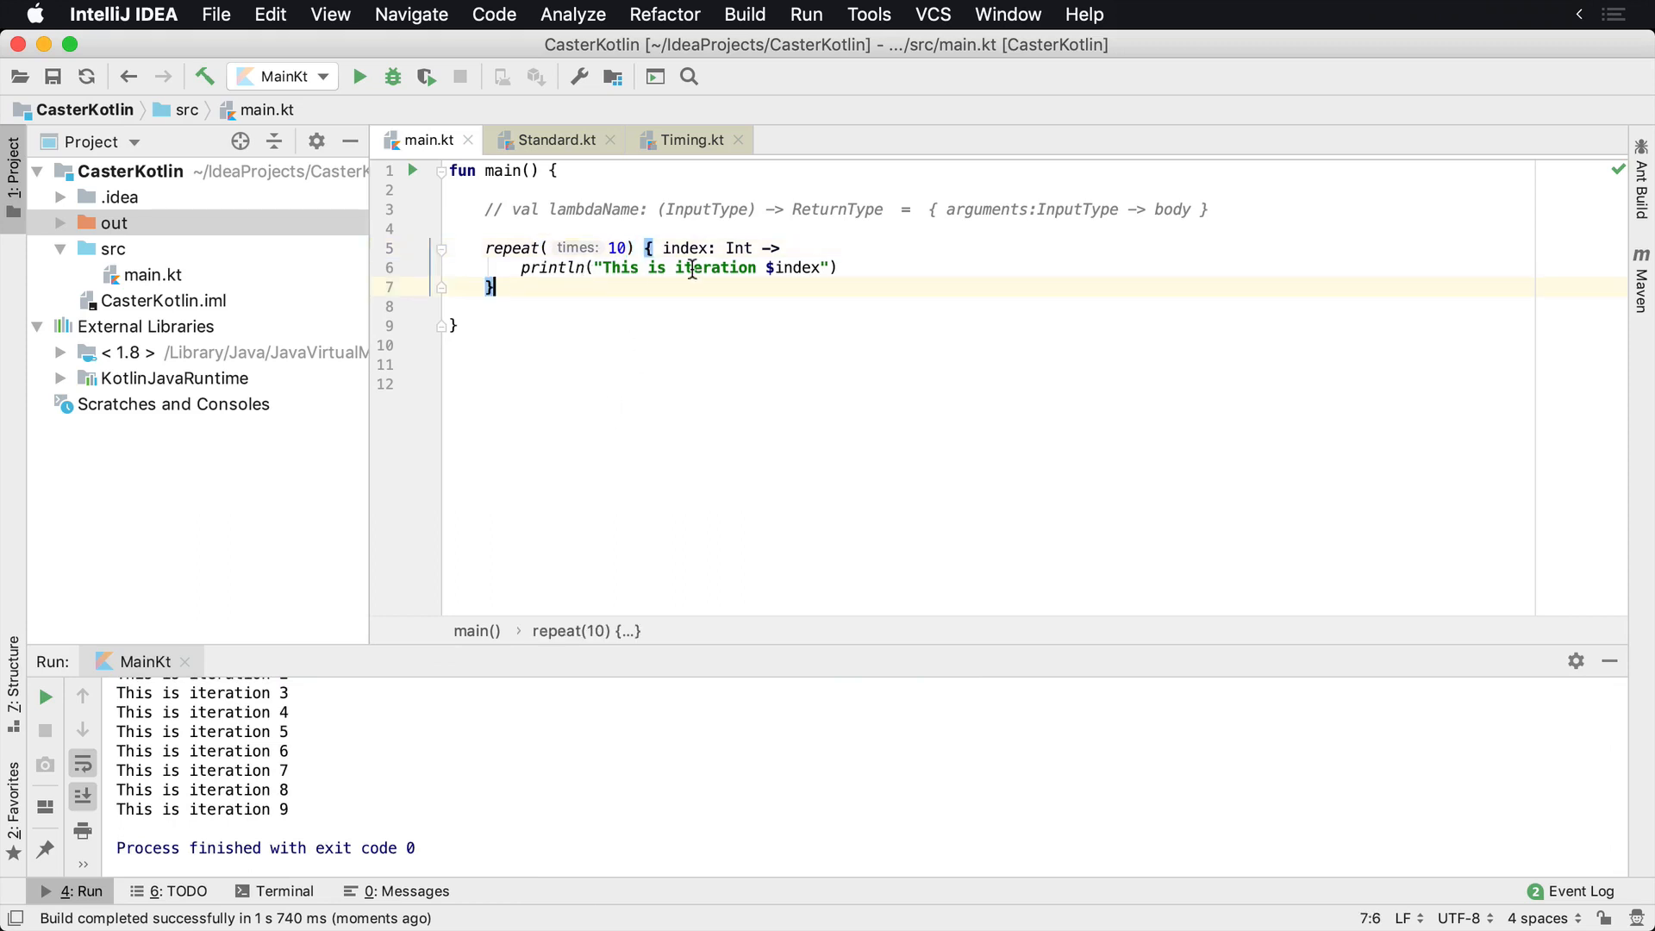
Remove the explicit 'index: Int ->' parameter so the repeat lambda becomes a one-line println
double_click(685, 246)
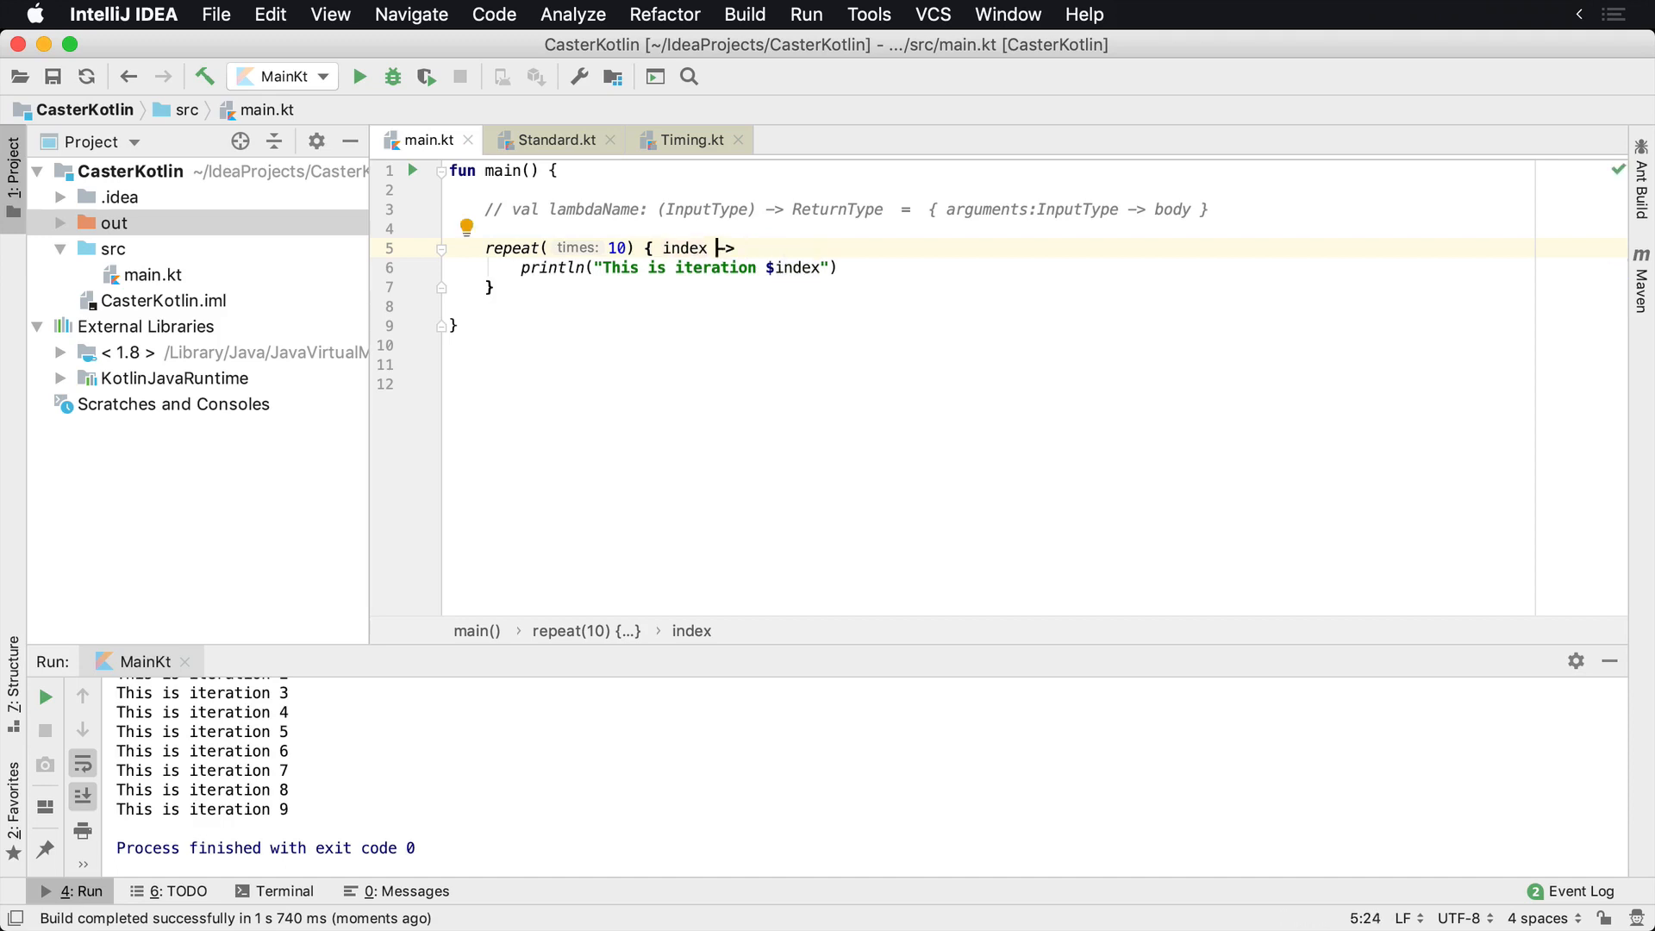
double_click(684, 249)
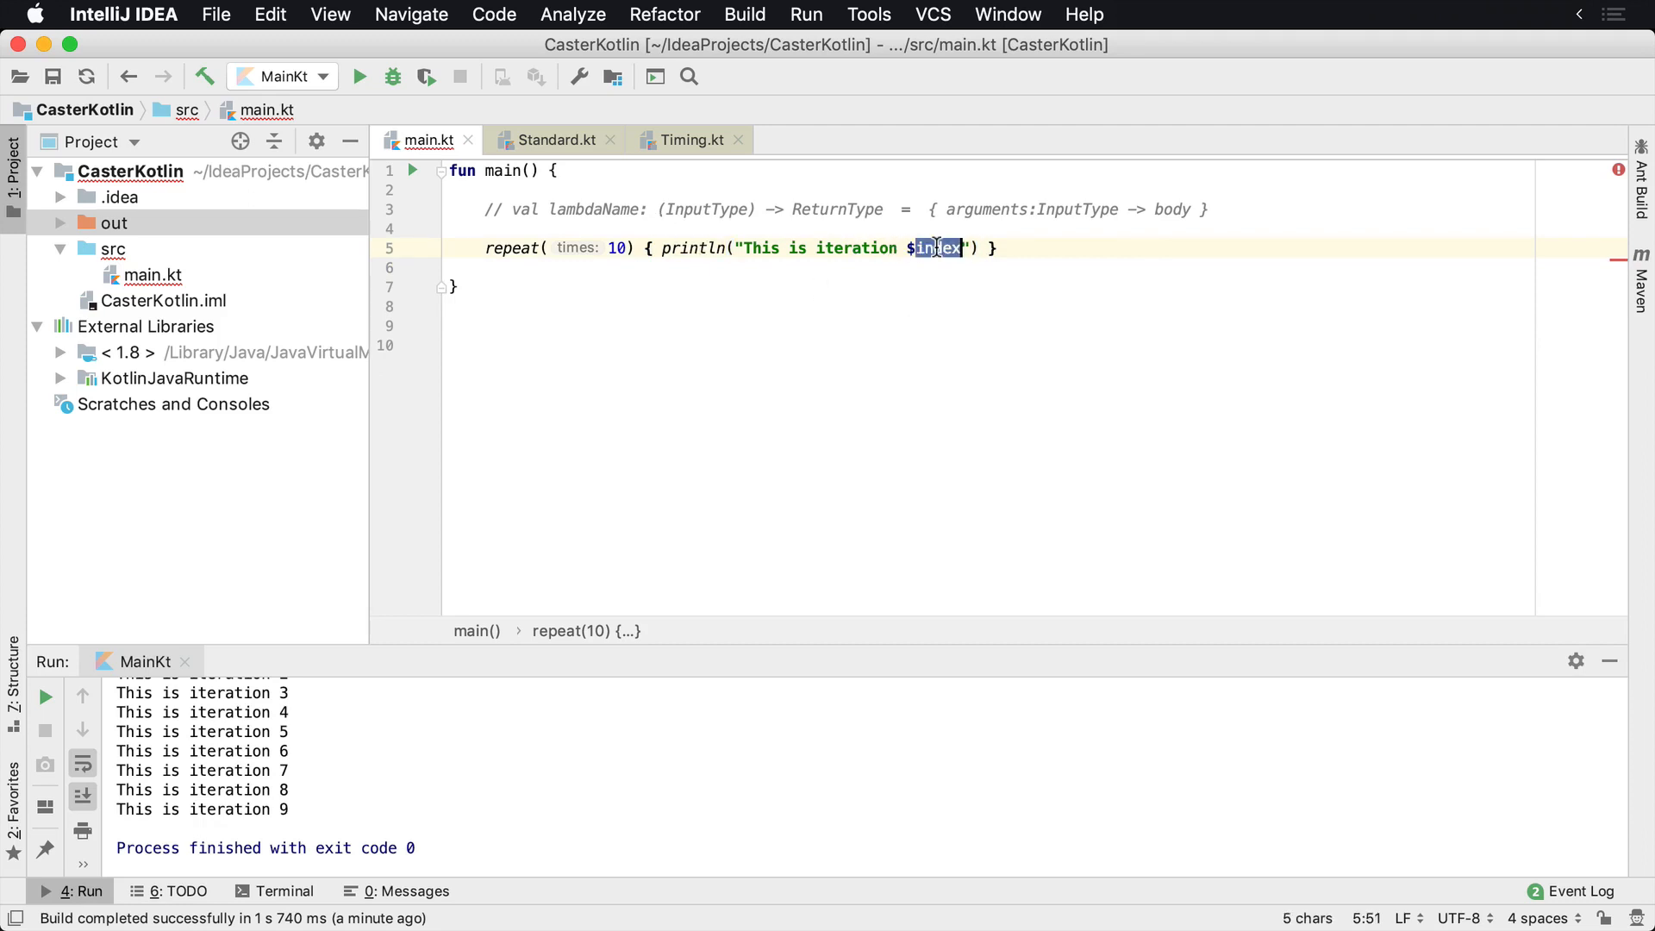
Reference the implicit $it in the println message instead of the unresolved $index
type("it")
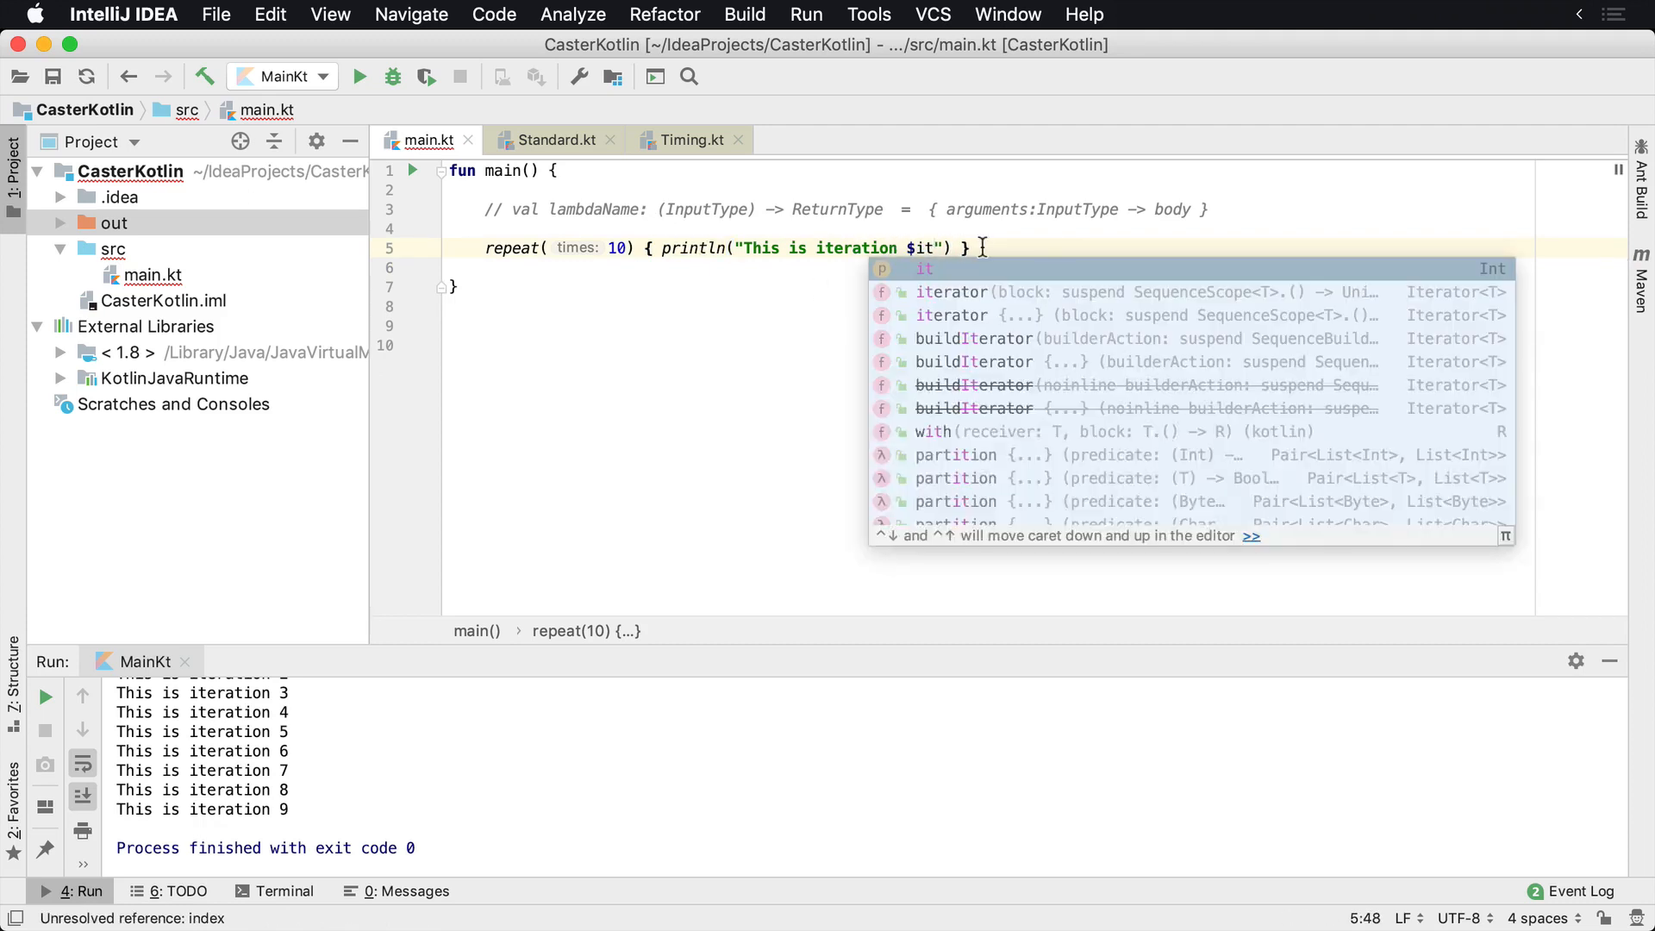
key("Escape")
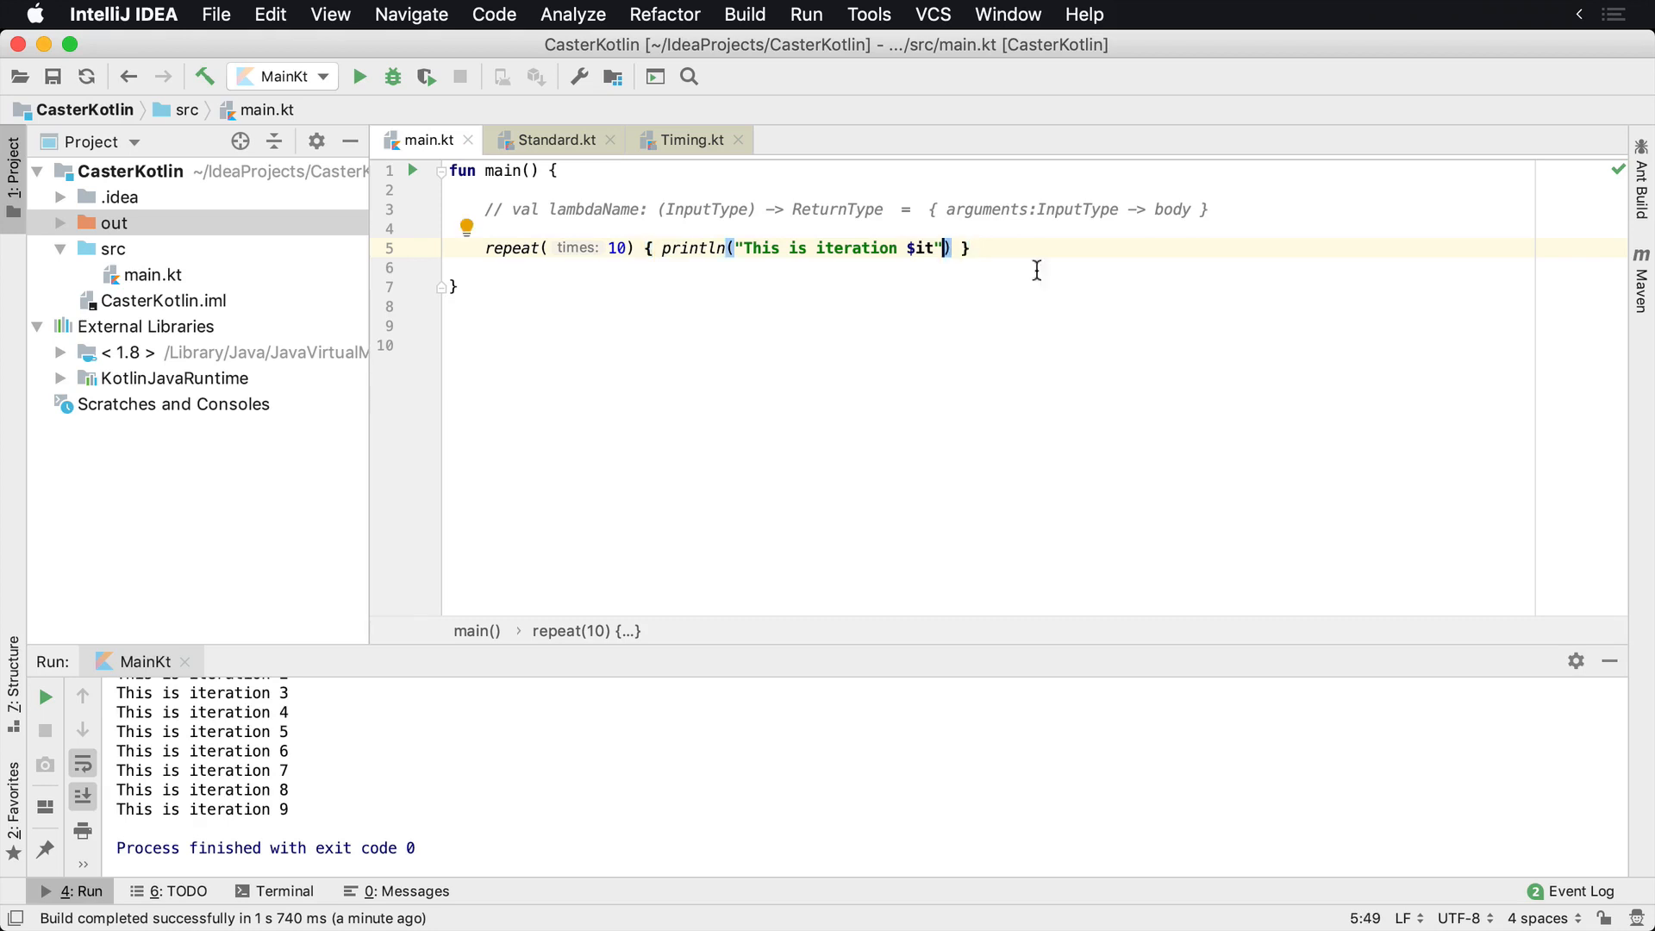
mouse_move(932, 248)
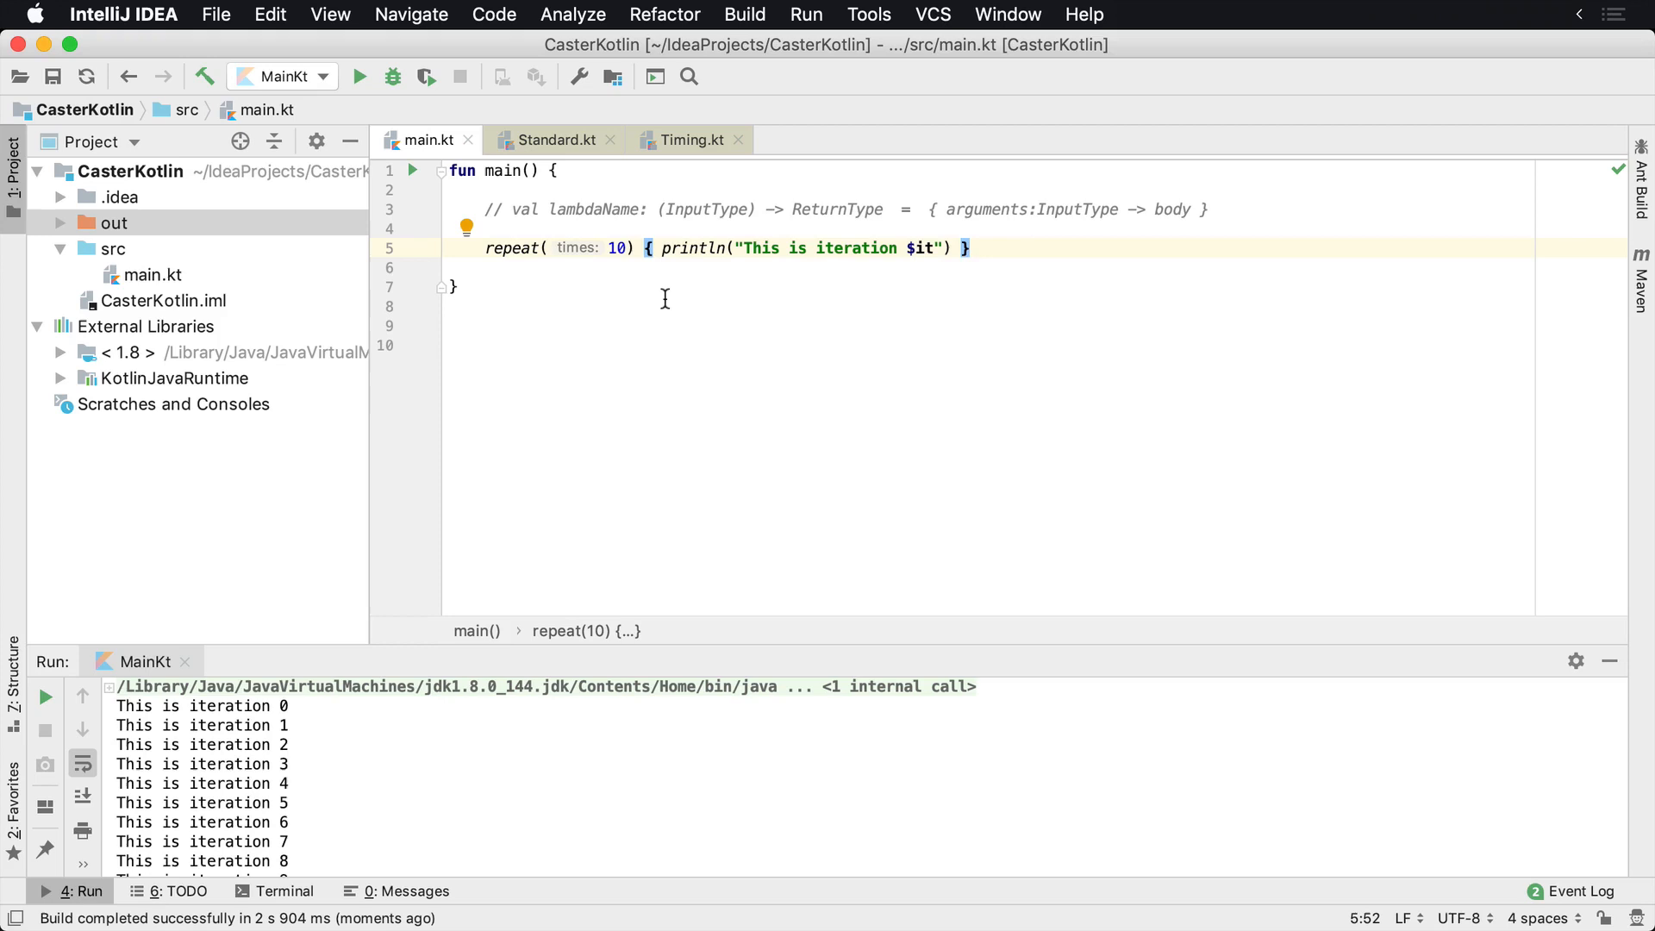
mouse_move(793, 246)
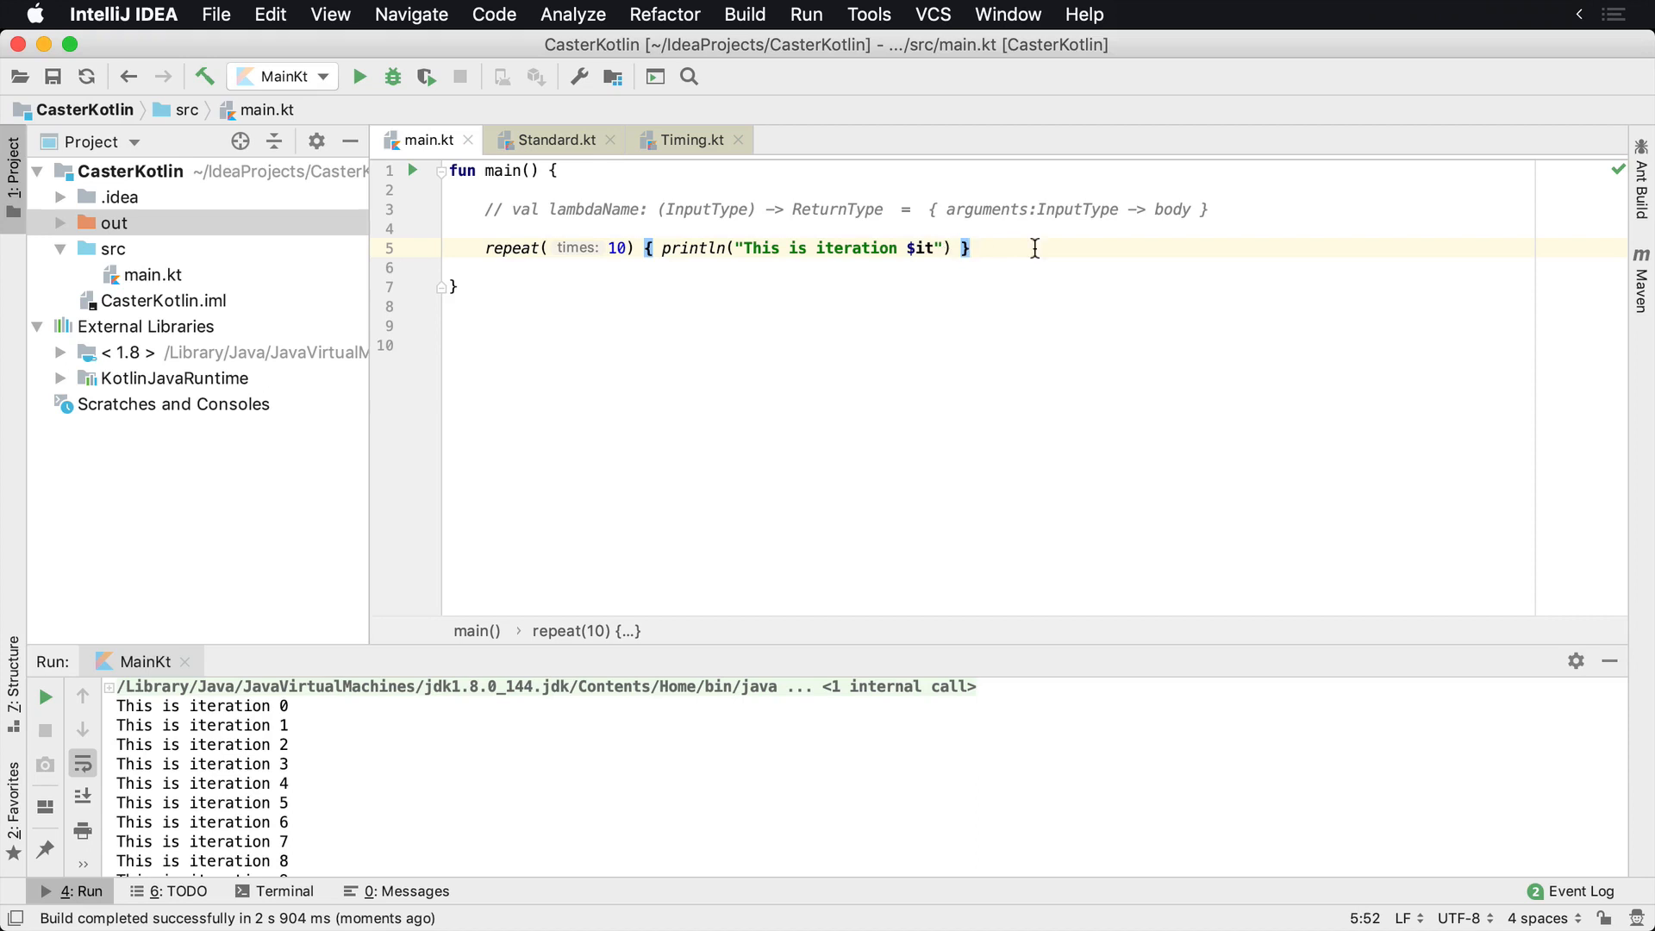
Select the 'This is iteration' message text inside println for replacement
double_click(919, 247)
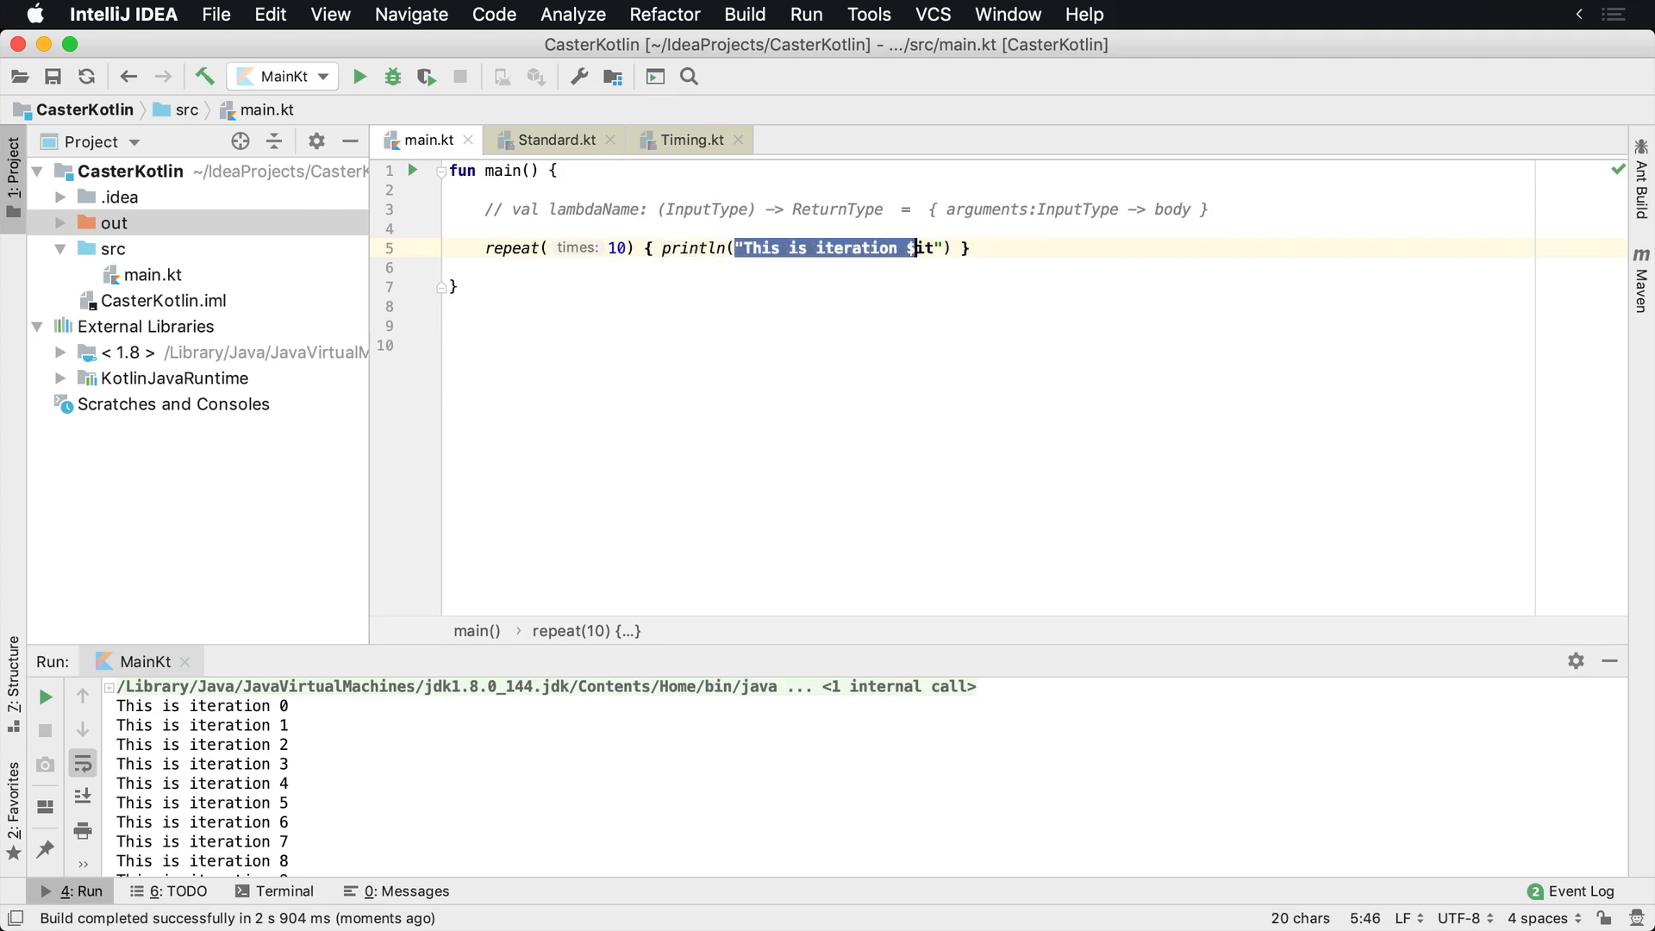
Replace the message with it + 1 so the loop prints iteration numbers starting from 1
key("Delete")
type("+ ")
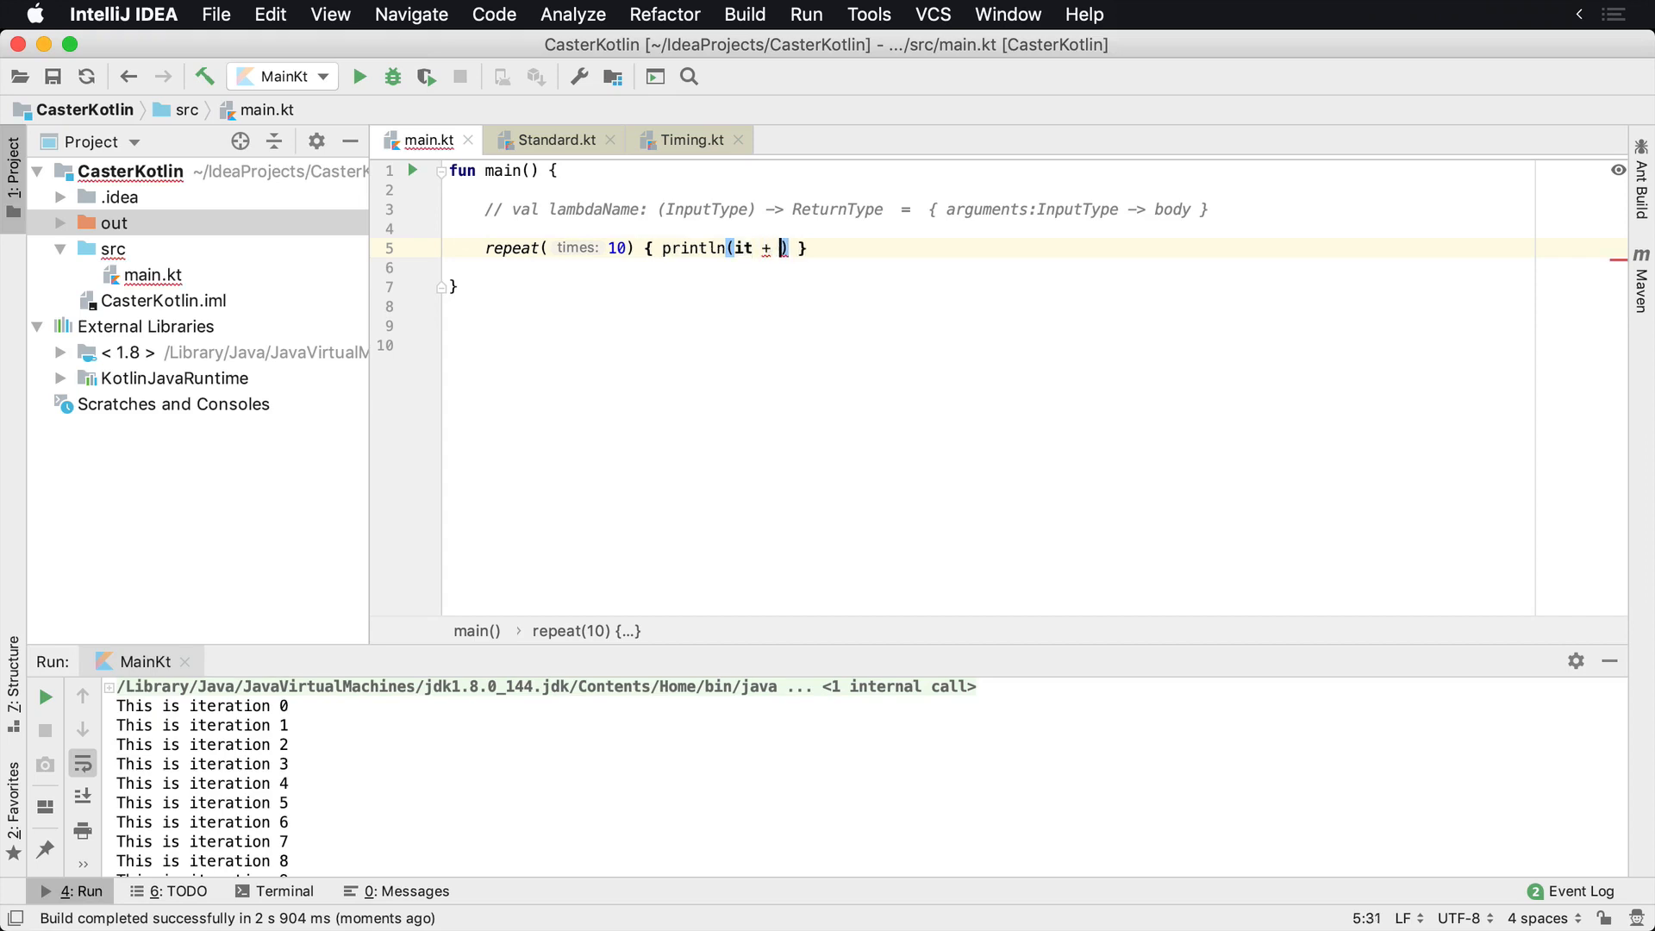
type("1")
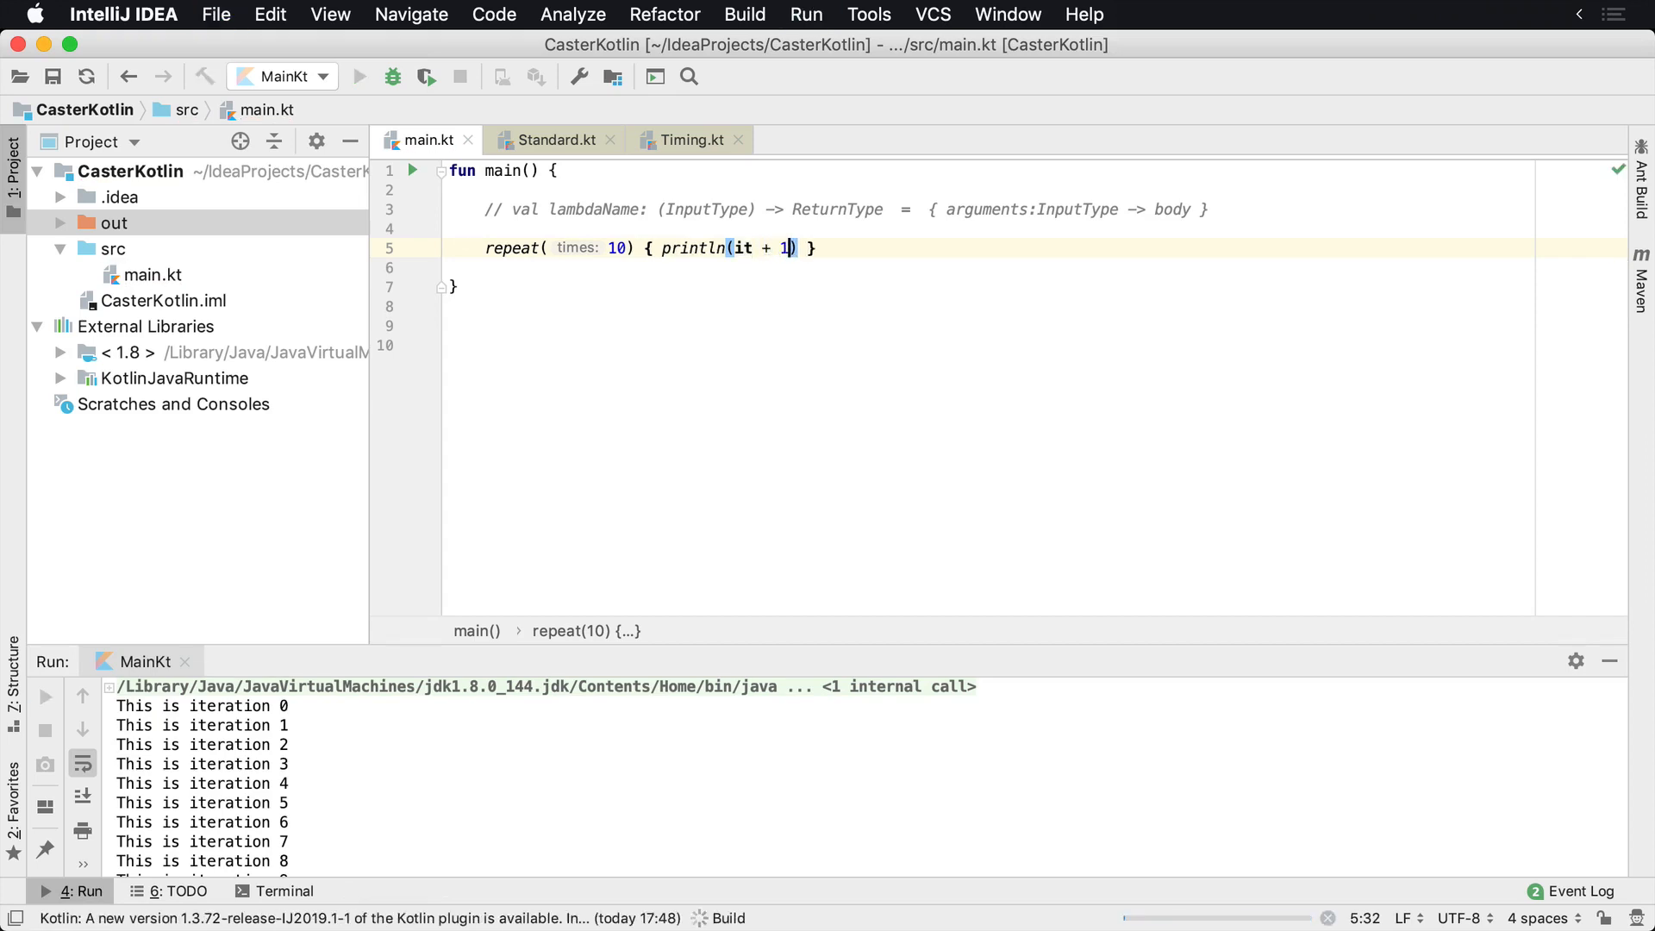
mouse_move(741, 246)
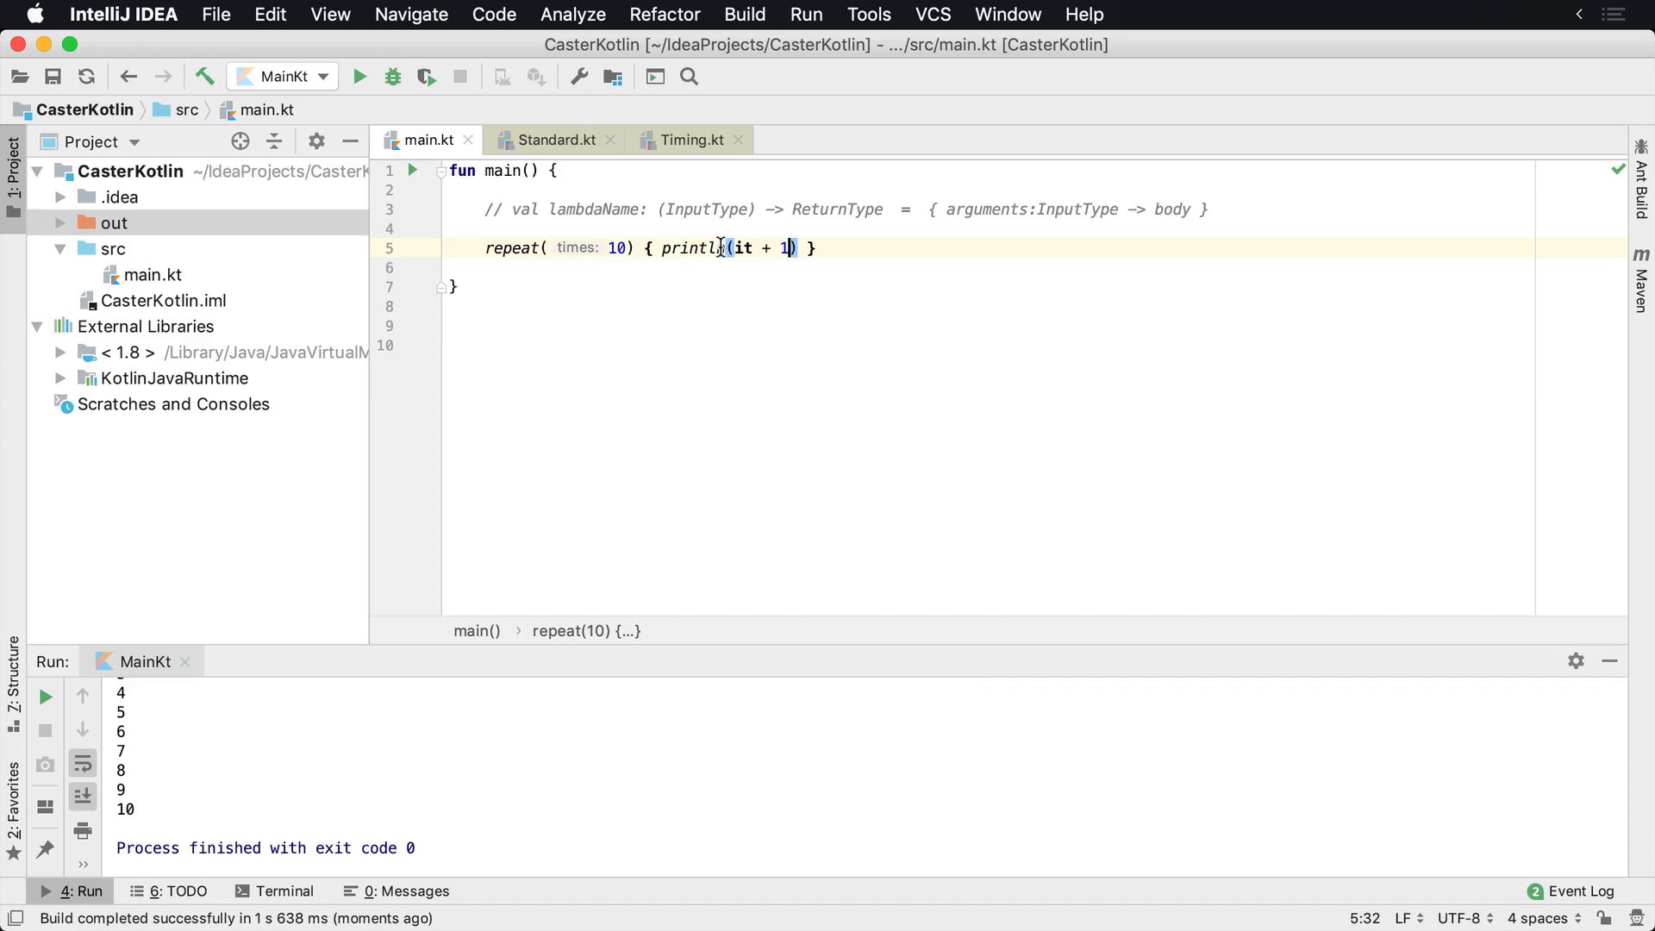
mouse_move(856, 318)
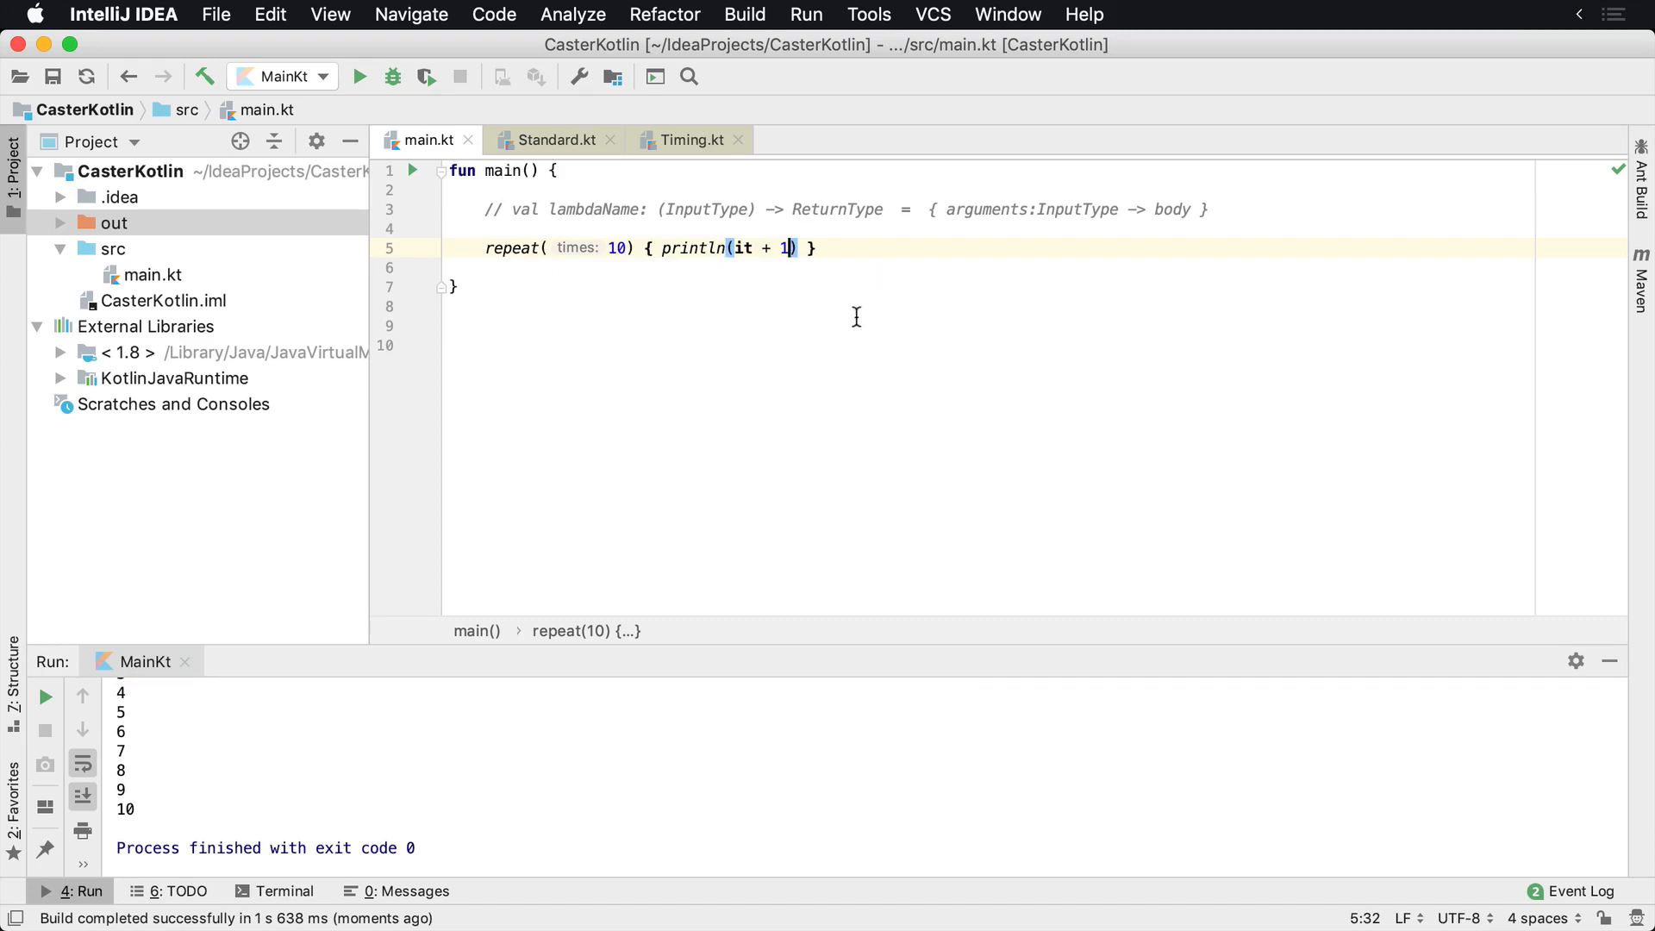